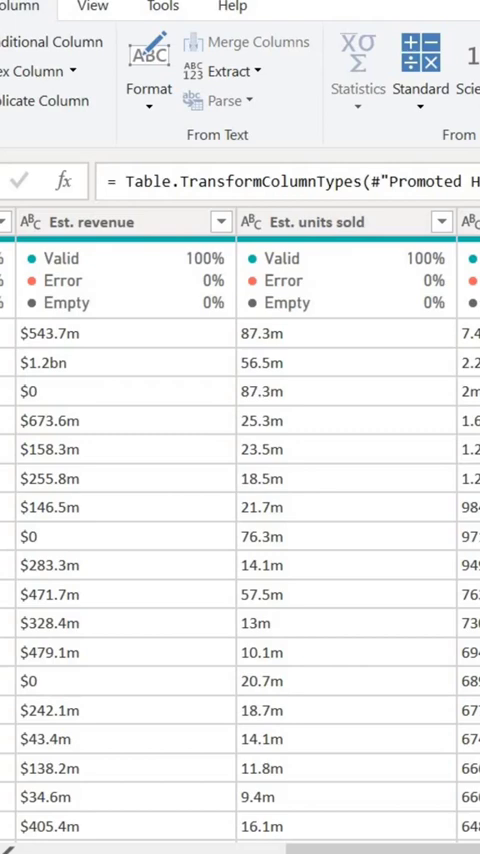
mouse_move(14, 682)
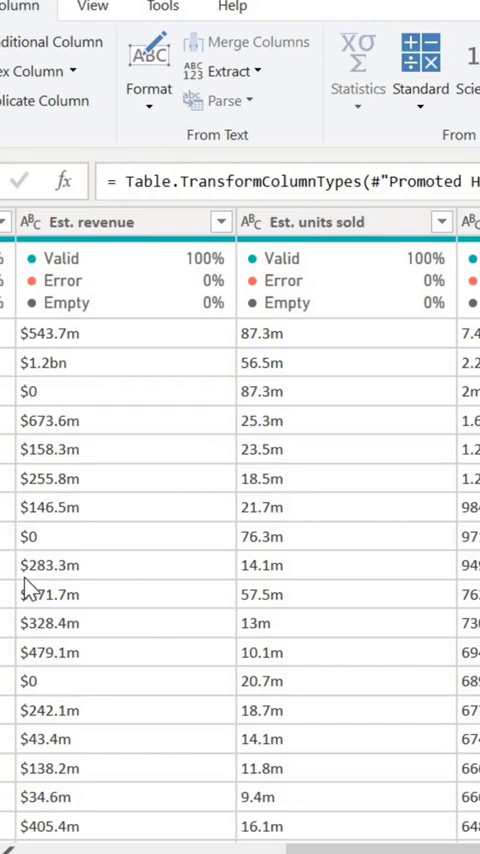
mouse_move(72, 488)
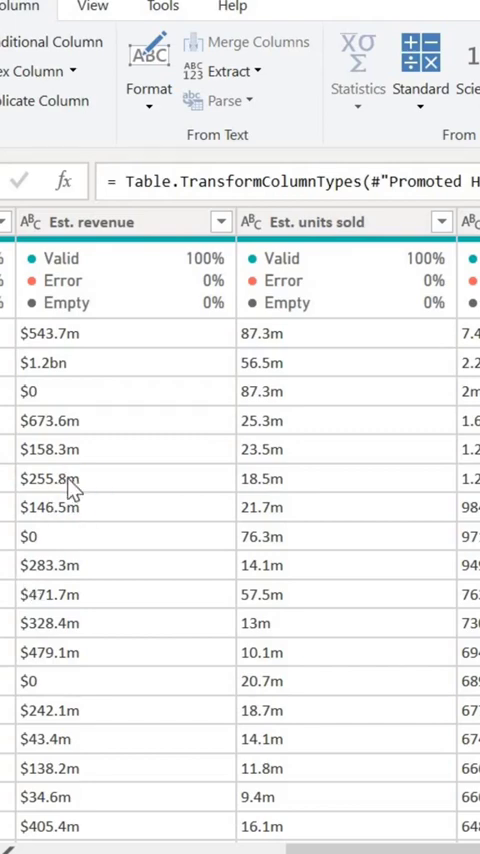
mouse_move(62, 372)
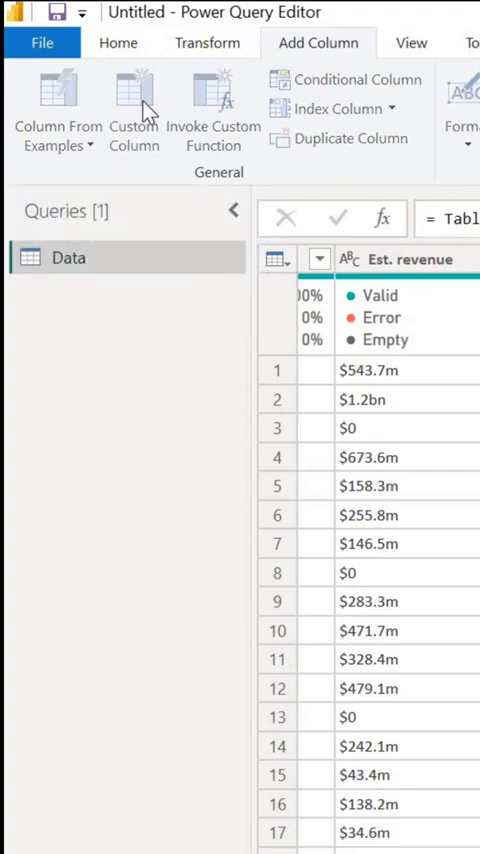
Start a custom column whose let formula uses Text.Replace to drop '$' and Text.EndsWith to scale m, k, bn suffixes
left_click(134, 110)
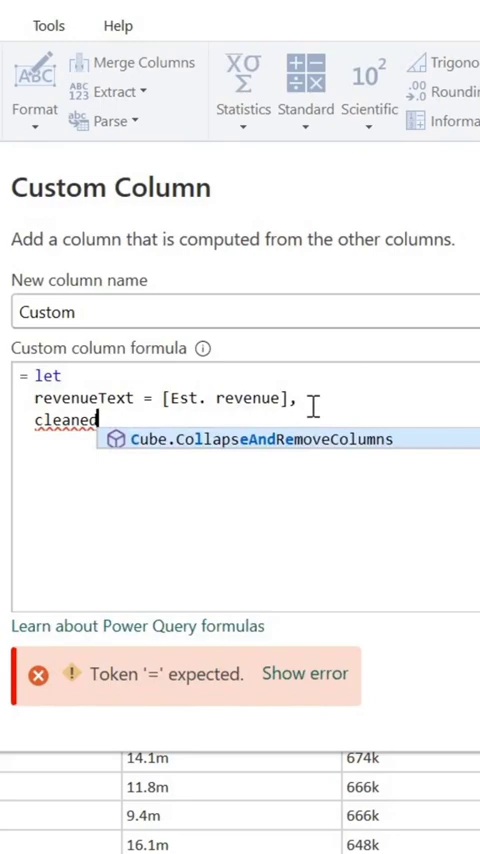
type("Text = Text.Replace(r")
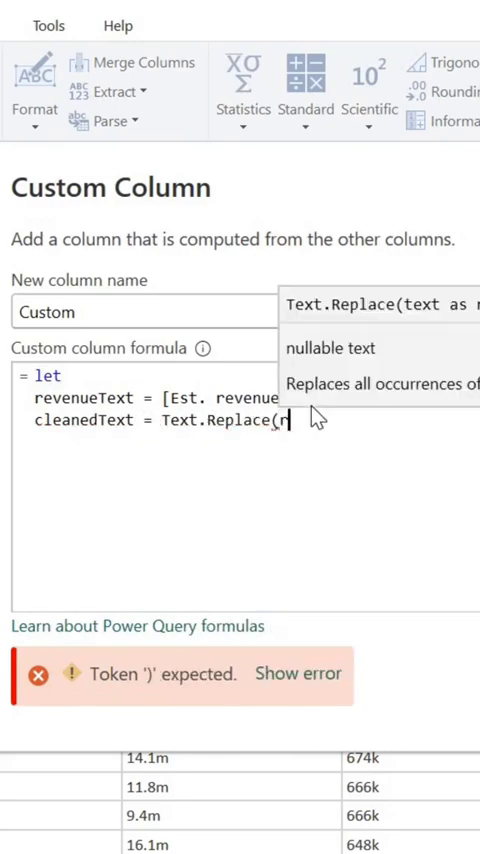
type("evenueText, \"\"")
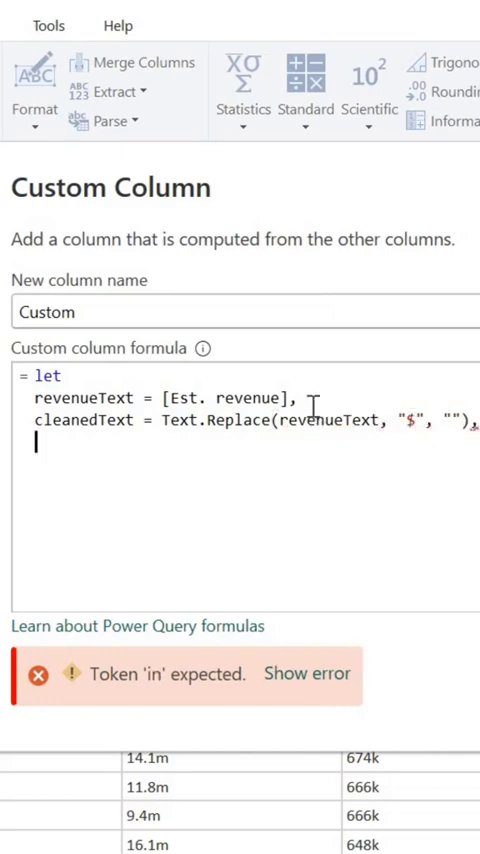
type("numeric Value -")
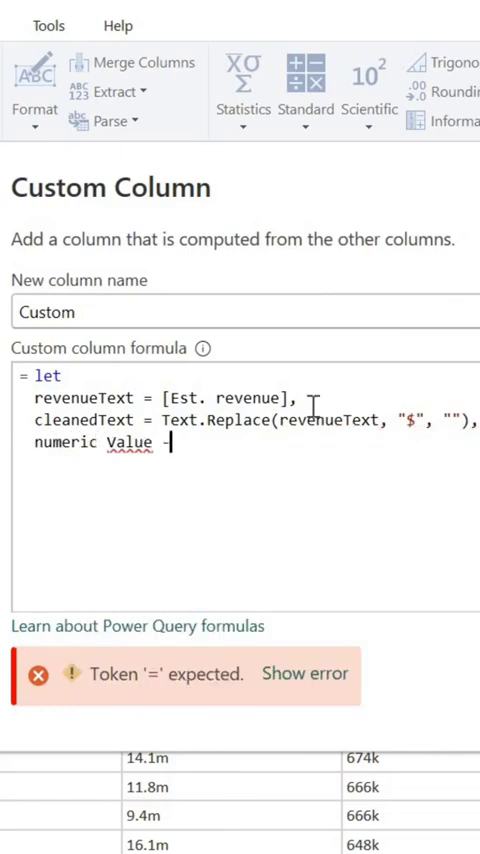
type("=")
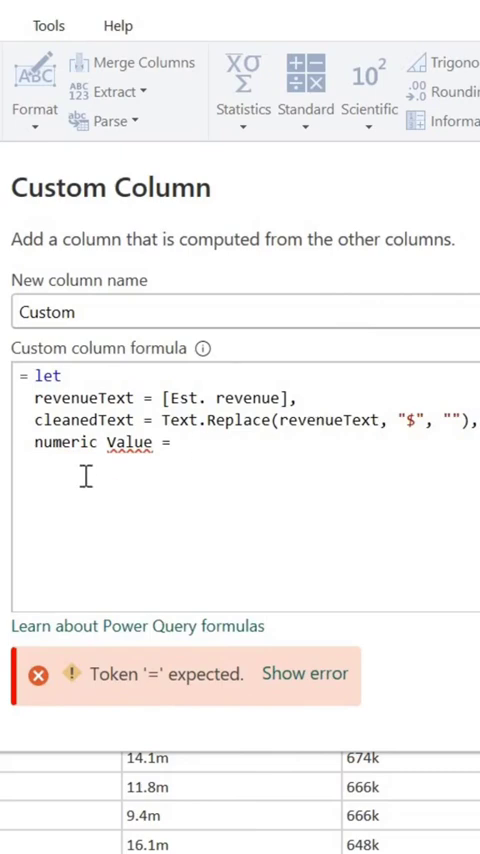
type("if TextText.EndsWith")
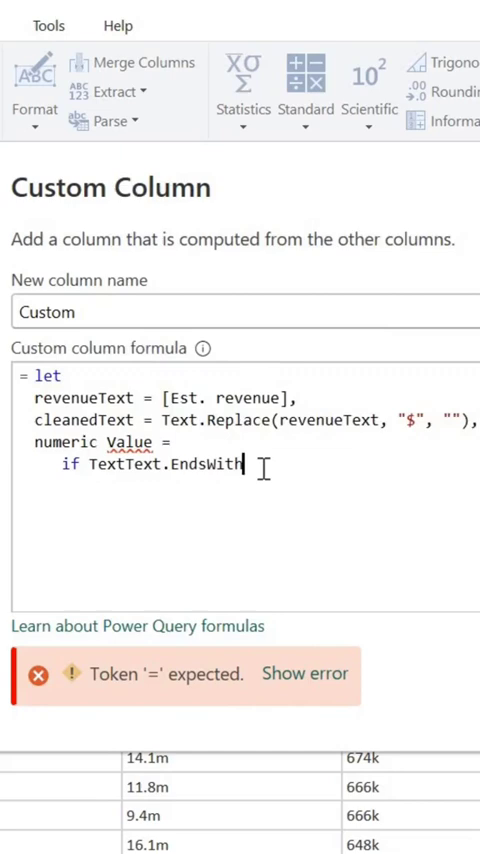
type("(cleanedText, \"\"")
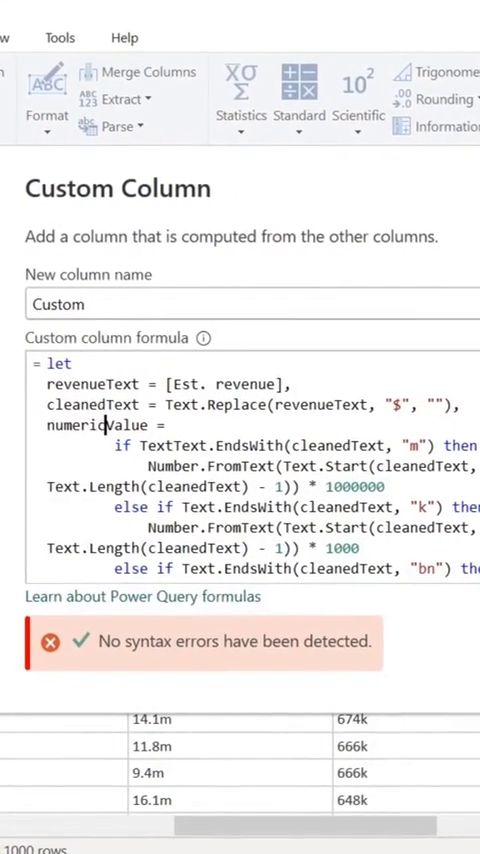
Name the column 'Estimated revenue' and end the formula with a 'Not known' Text.Contains branch returning numericValue
scroll("down", 3)
type("Estimated revenue")
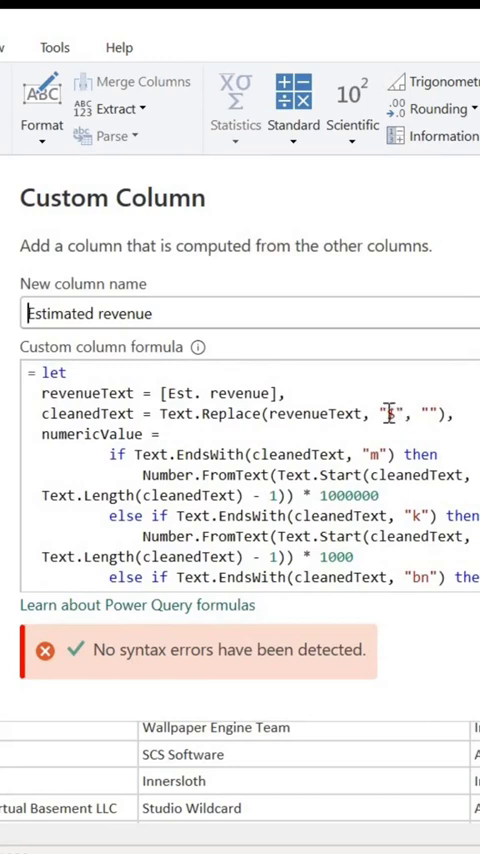
type("$")
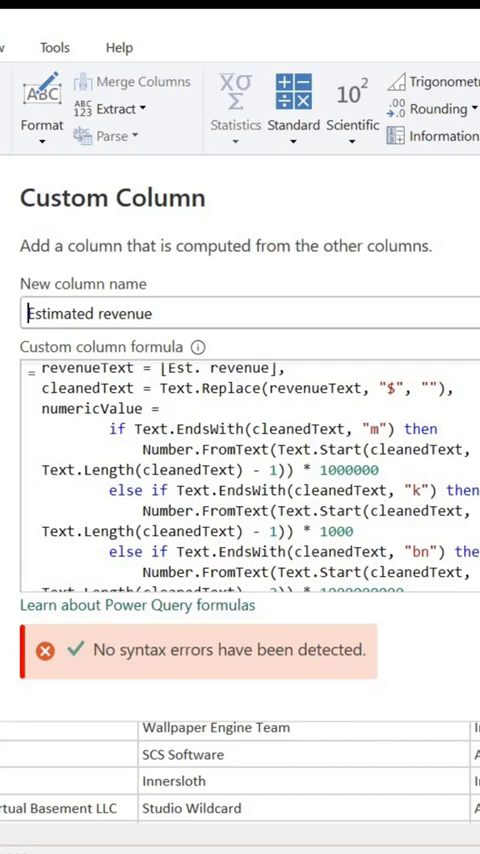
scroll("down", 3)
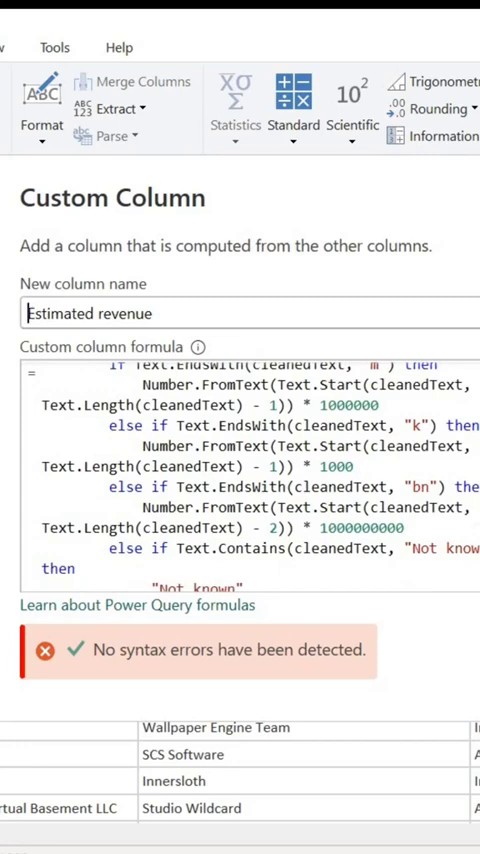
scroll("down", 3)
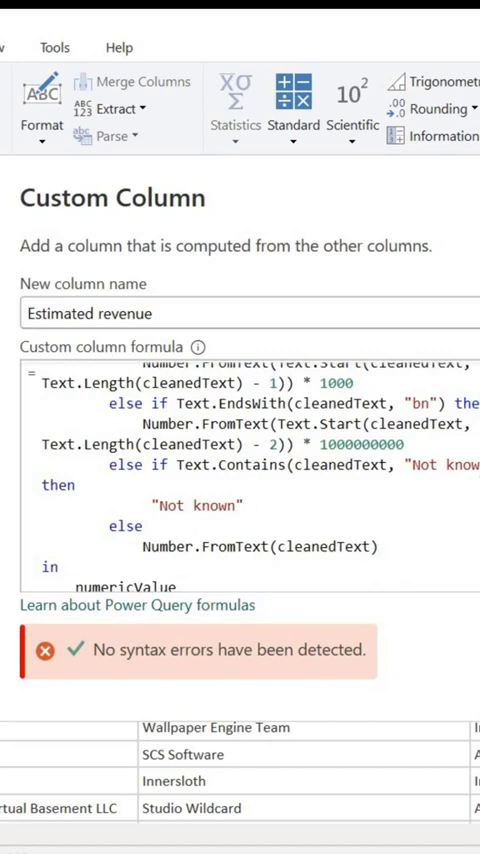
scroll("down", 3)
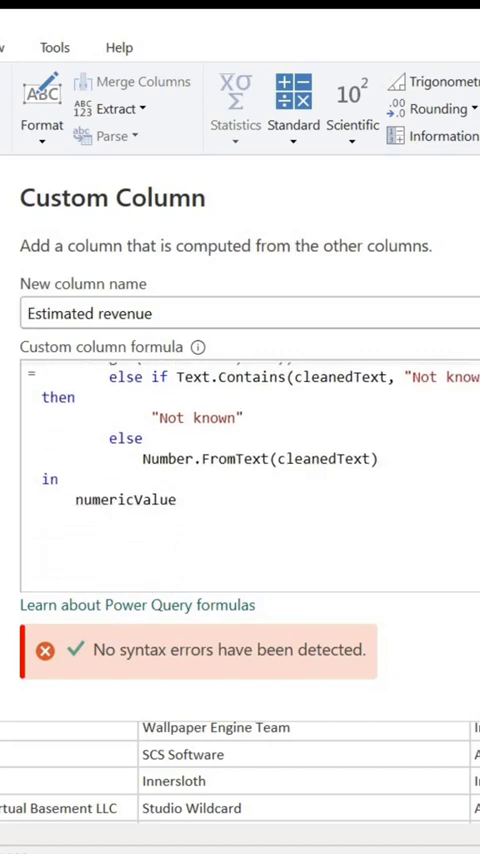
Confirm the Custom Column dialog so Estimated revenue shows 543700000 beside $543.7m
left_click(30, 312)
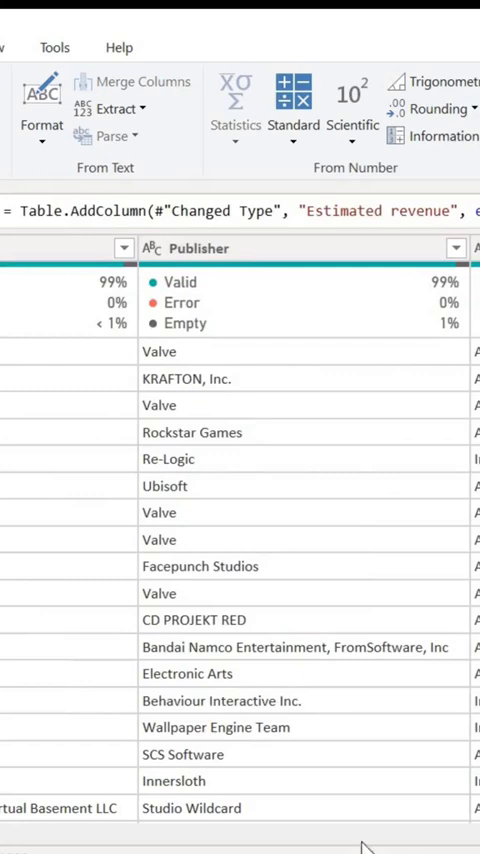
scroll("right", 3)
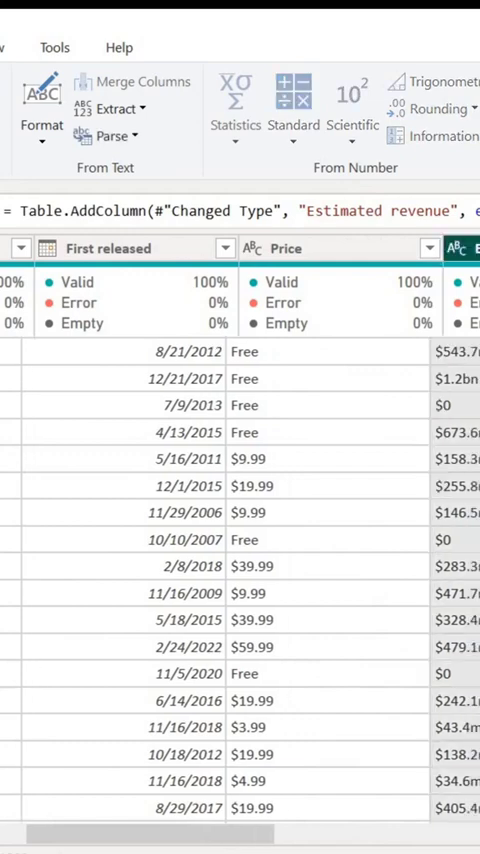
scroll("right", 3)
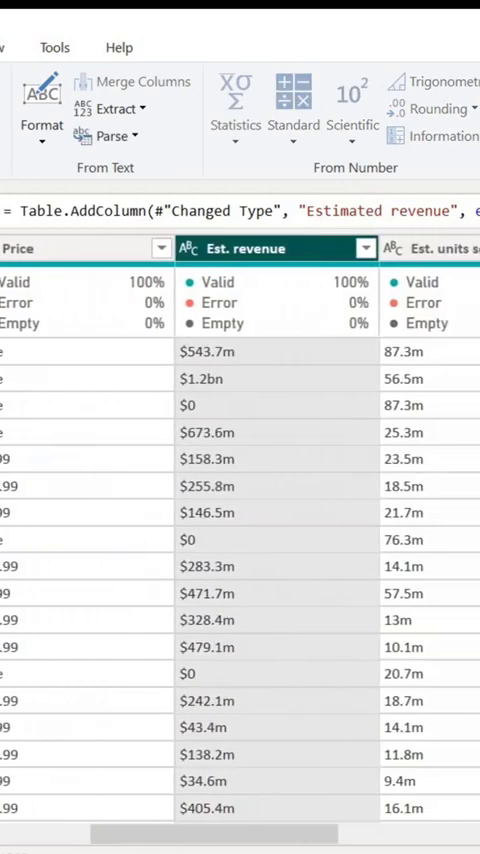
scroll("right", 3)
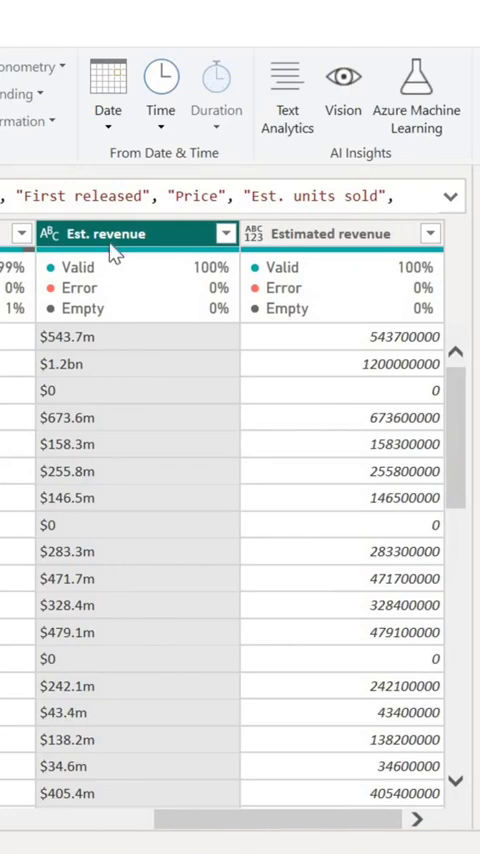
mouse_move(310, 240)
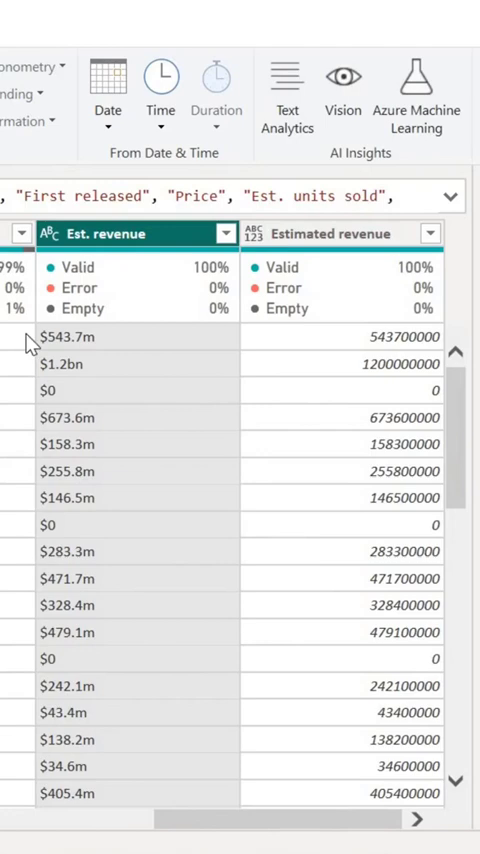
mouse_move(96, 352)
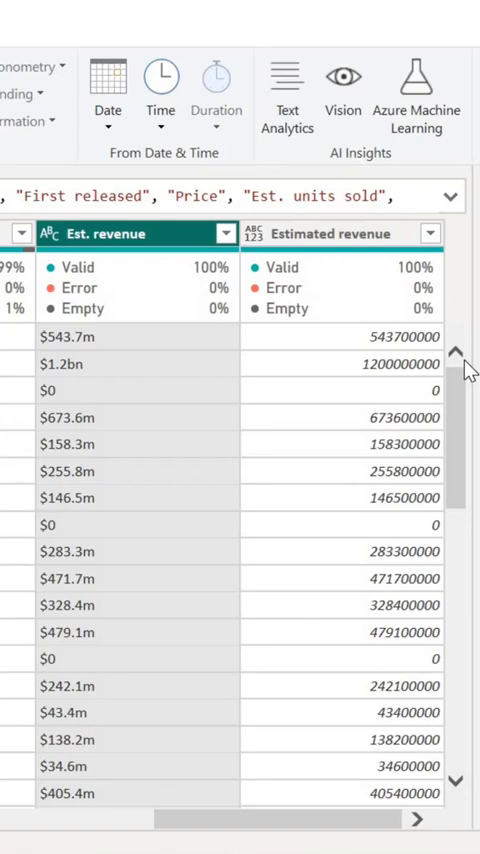
mouse_move(470, 370)
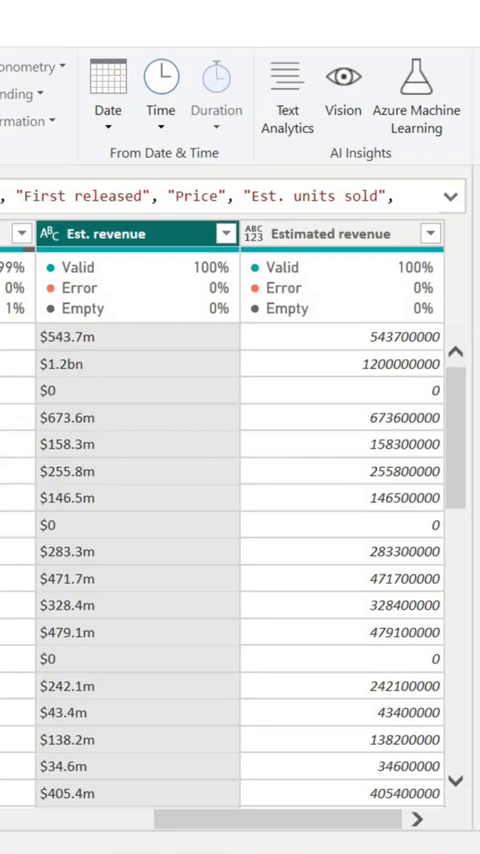
mouse_move(292, 828)
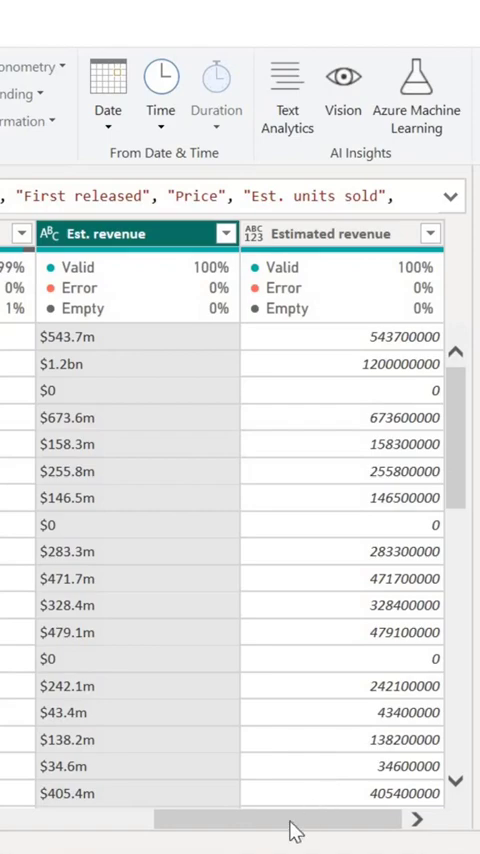